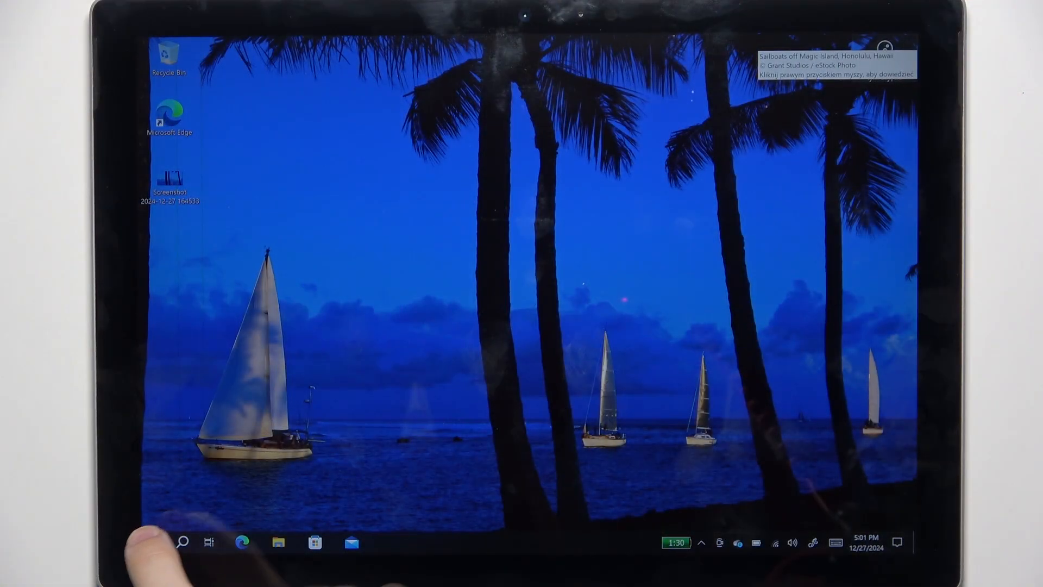
Launch the Settings app from the Start menu
{"action": "left_click", "coordinate": [183, 541]}
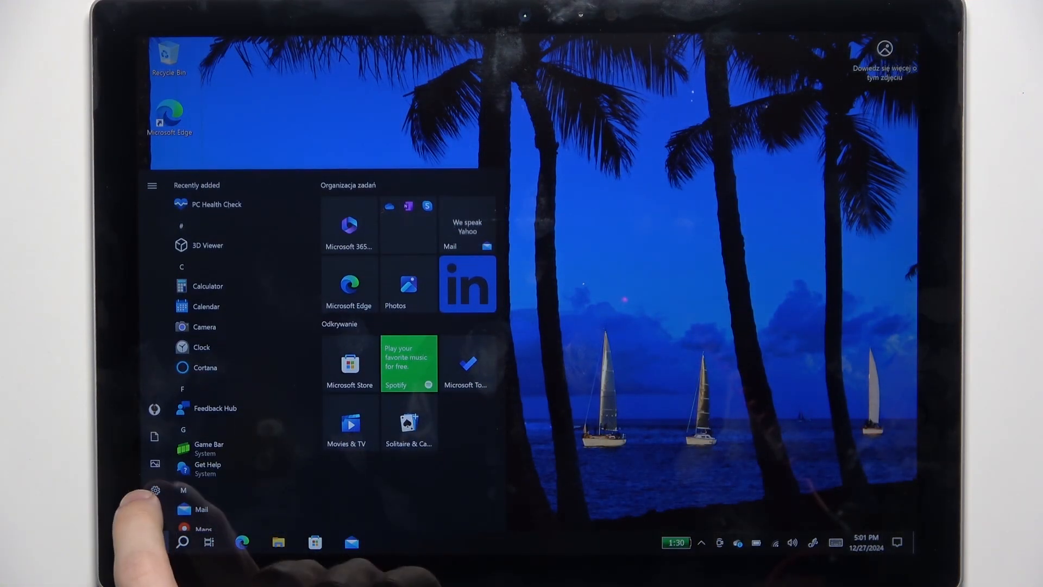
{"action": "left_click", "coordinate": [154, 490]}
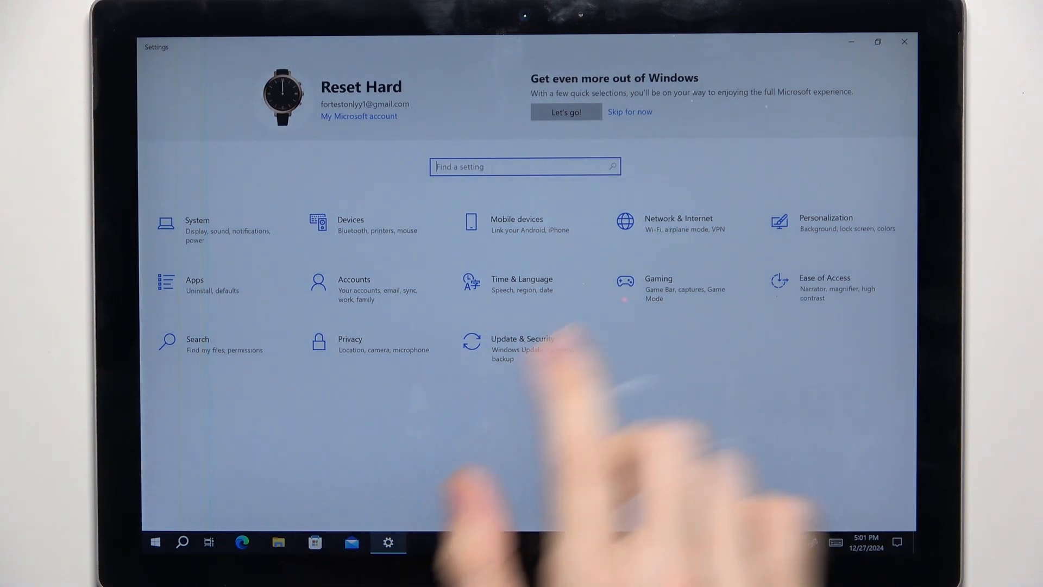
Go to Network & Internet and select the Mobile hotspot page
{"action": "left_click", "coordinate": [678, 223]}
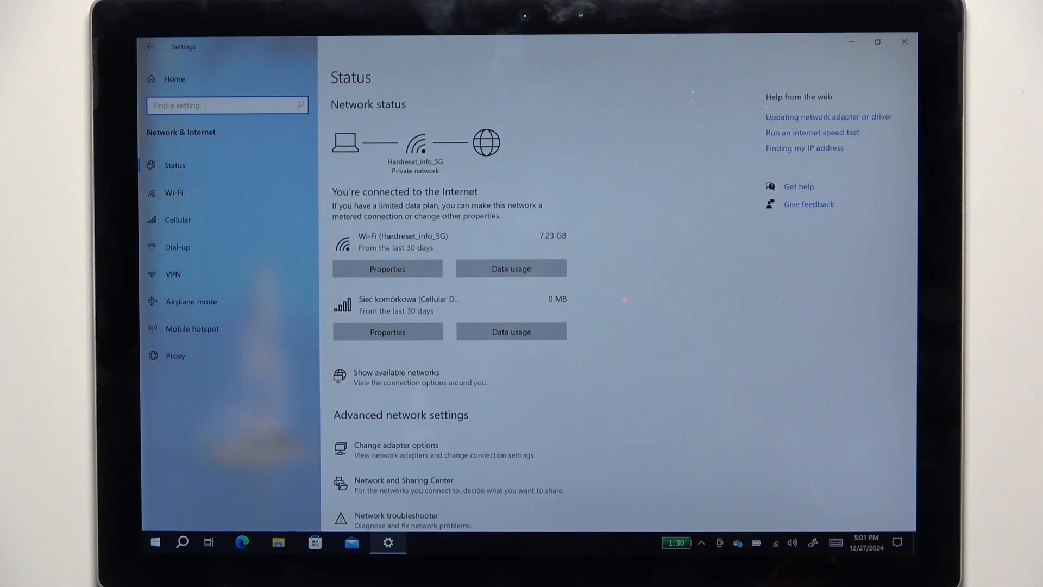
{"action": "left_click", "coordinate": [192, 328]}
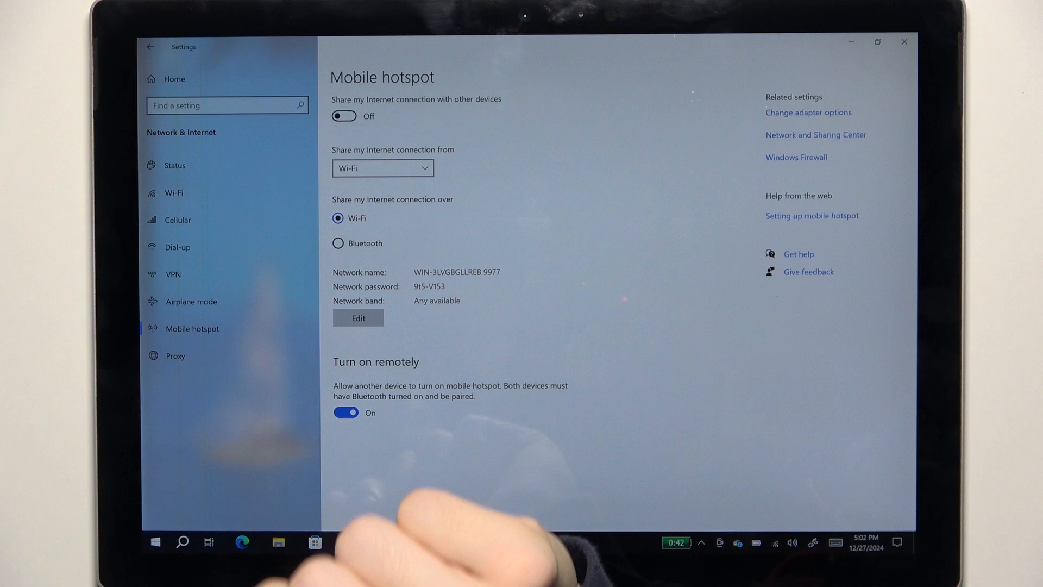
{"action": "left_click", "coordinate": [382, 167]}
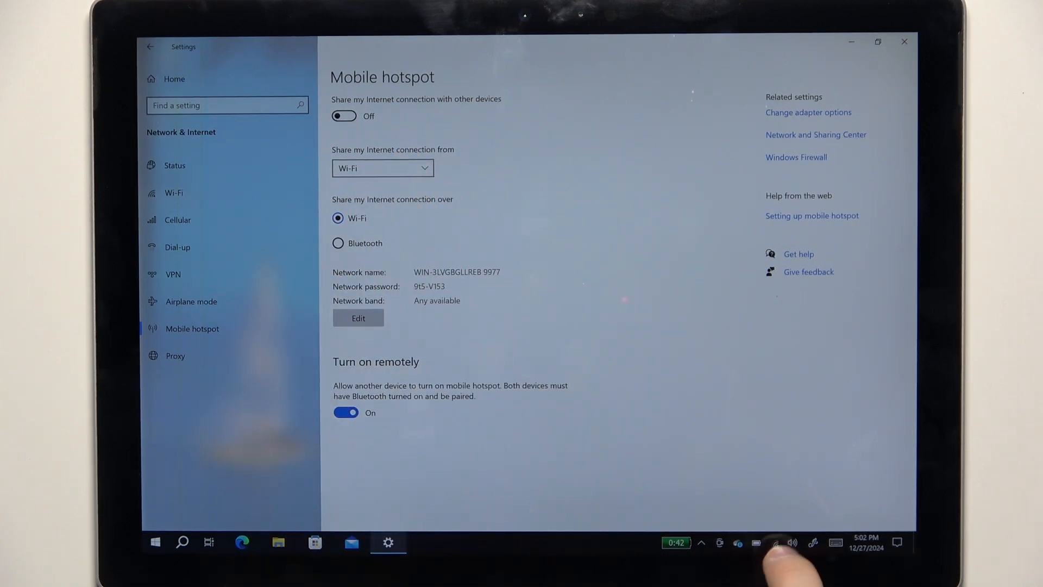
Turn off Wi-Fi from the taskbar flyout and choose SIM 1 for cellular data
{"action": "left_click", "coordinate": [771, 542]}
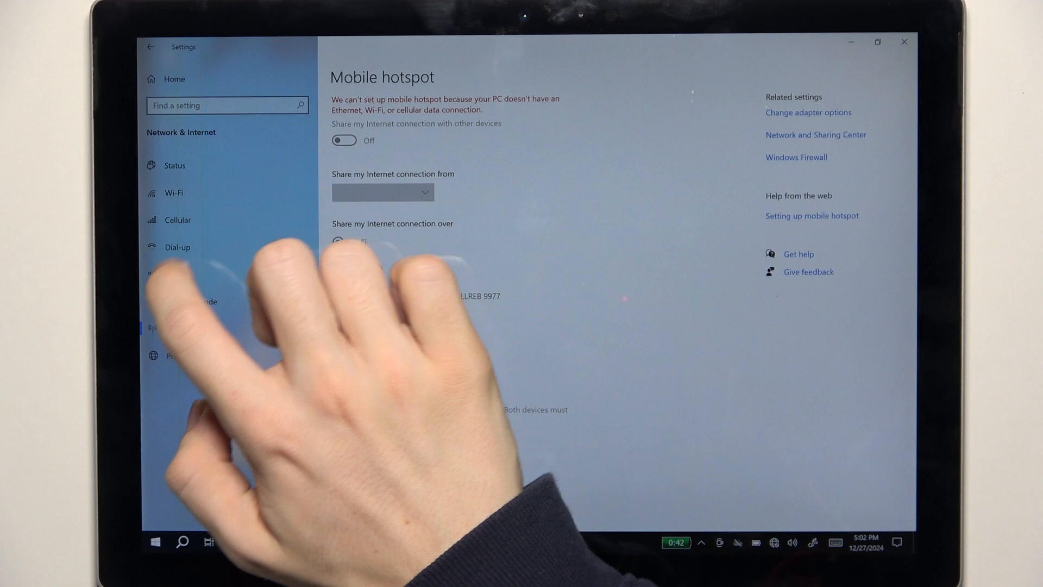
{"action": "left_click", "coordinate": [177, 219]}
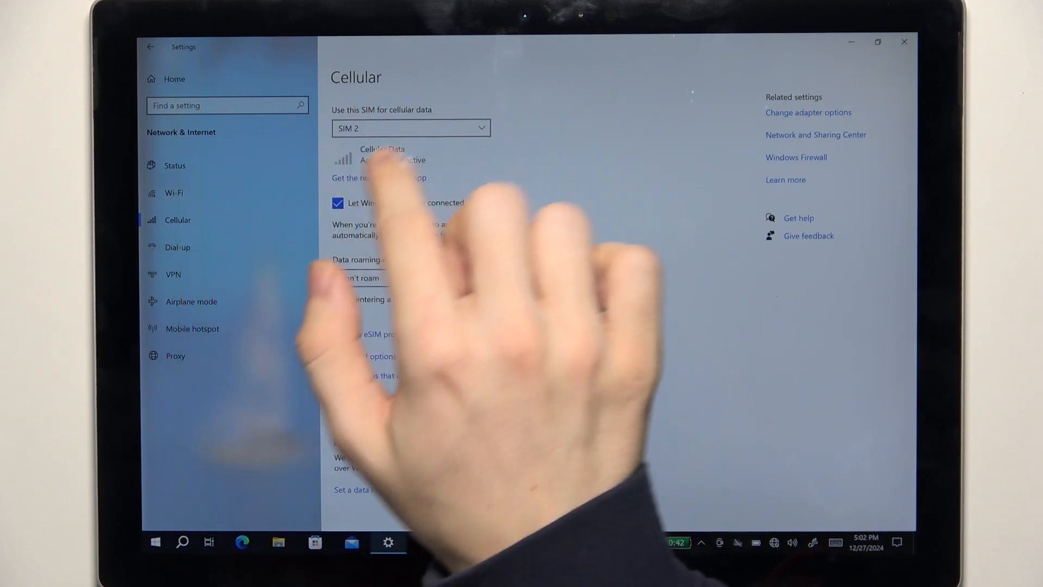
{"action": "left_click", "coordinate": [411, 129]}
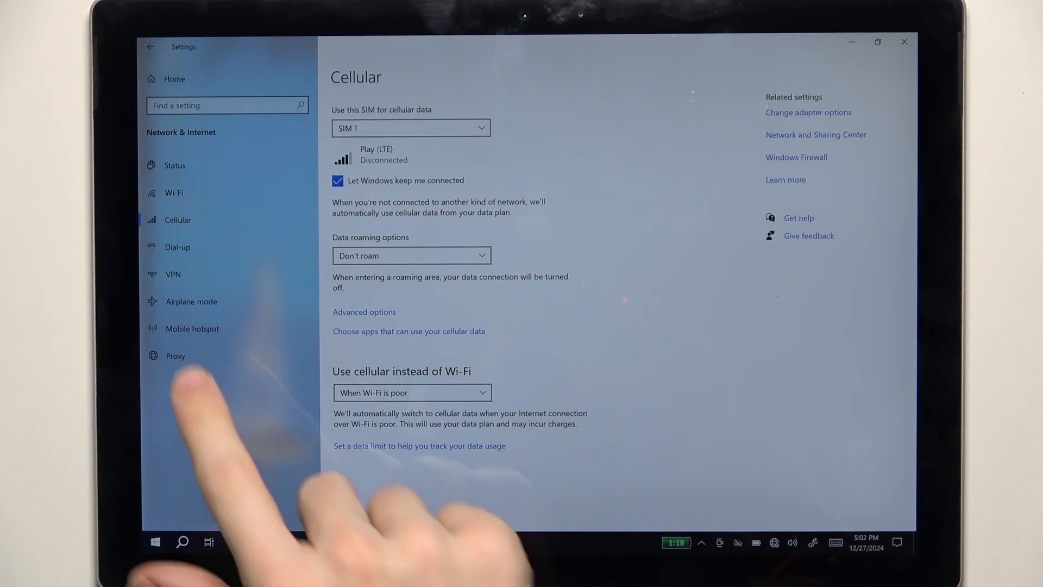
Switch hotspot sharing On with Play (LTE) as the shared connection
{"action": "left_click", "coordinate": [192, 328]}
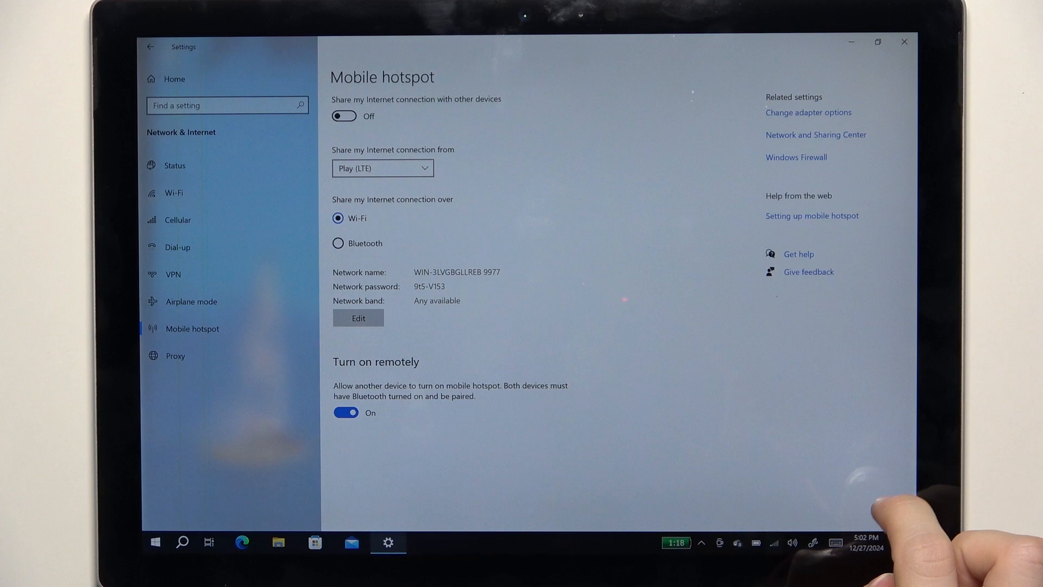
{"action": "left_click", "coordinate": [343, 116]}
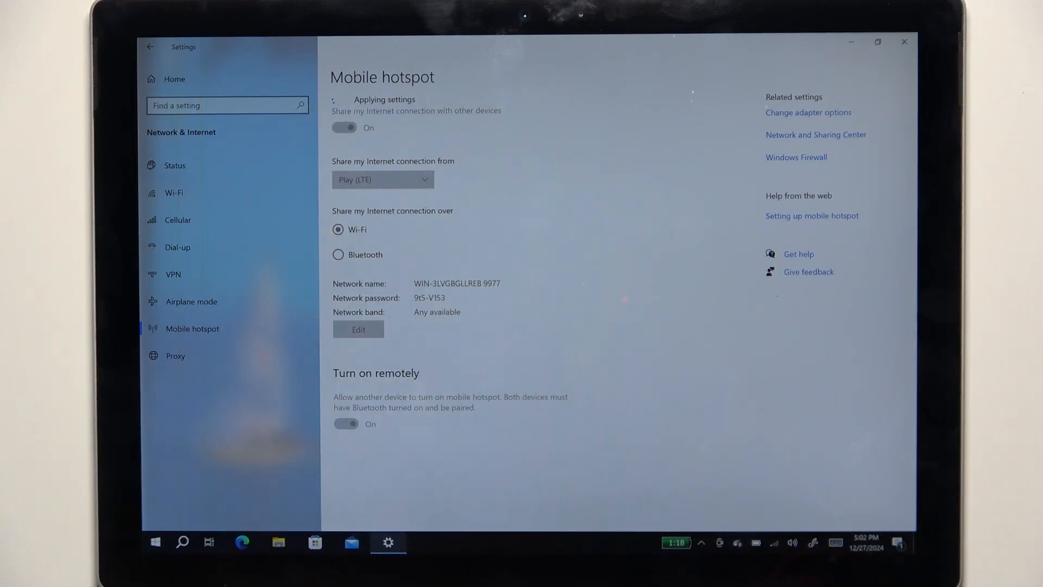
{"action": "left_click", "coordinate": [344, 127]}
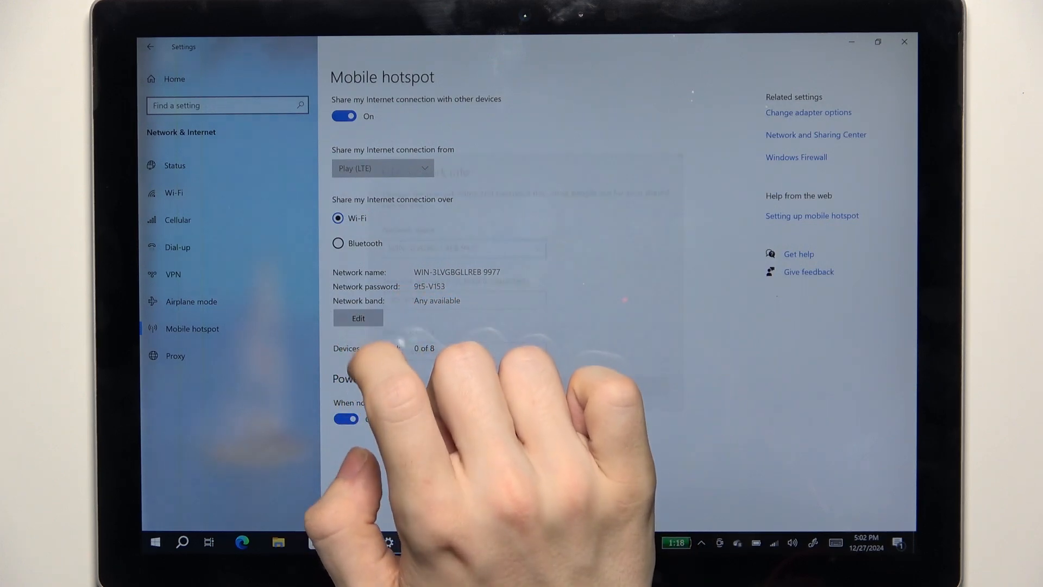
{"action": "left_click", "coordinate": [357, 318]}
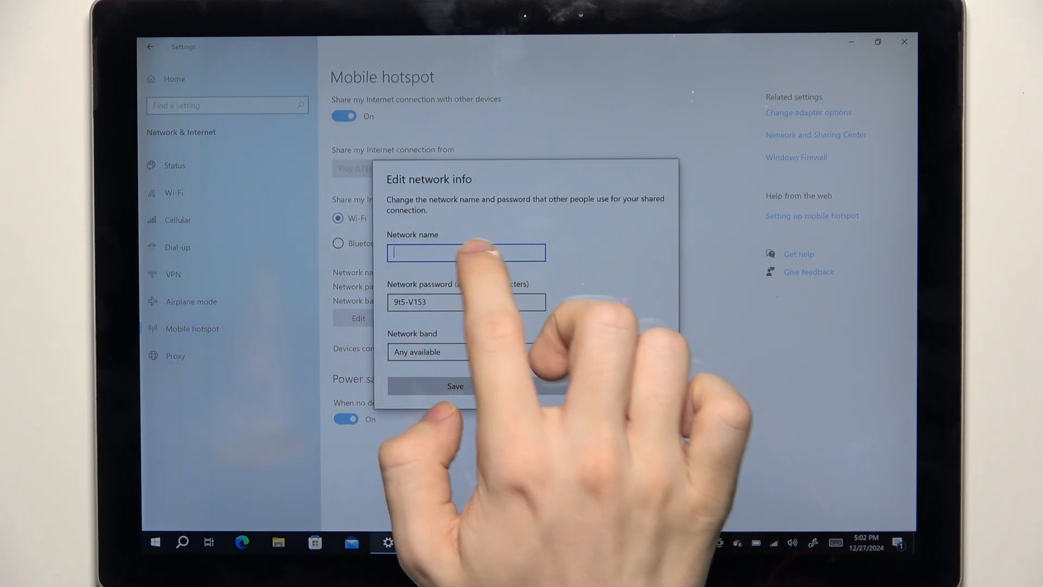
{"action": "left_click", "coordinate": [465, 252]}
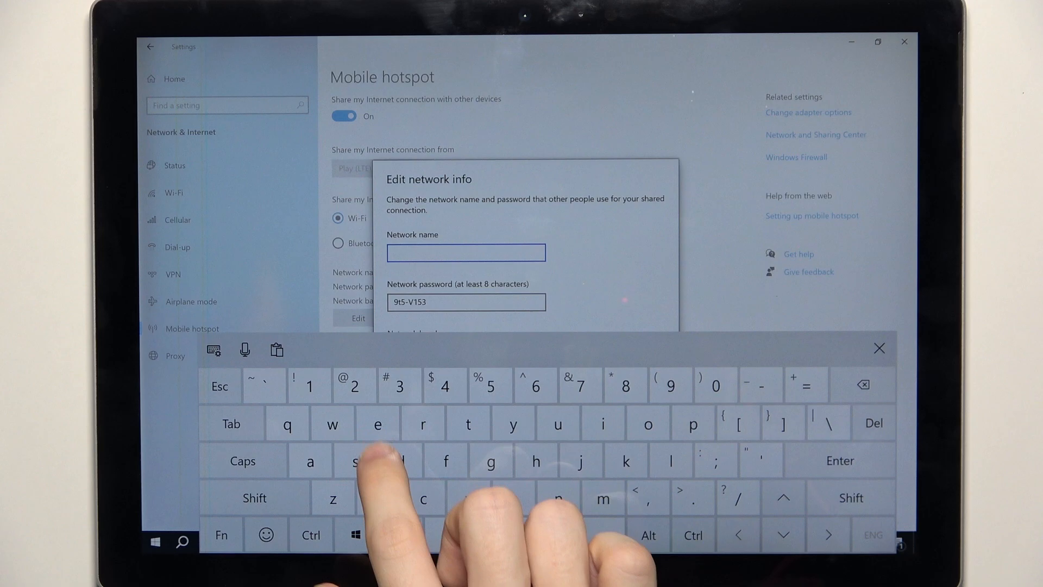
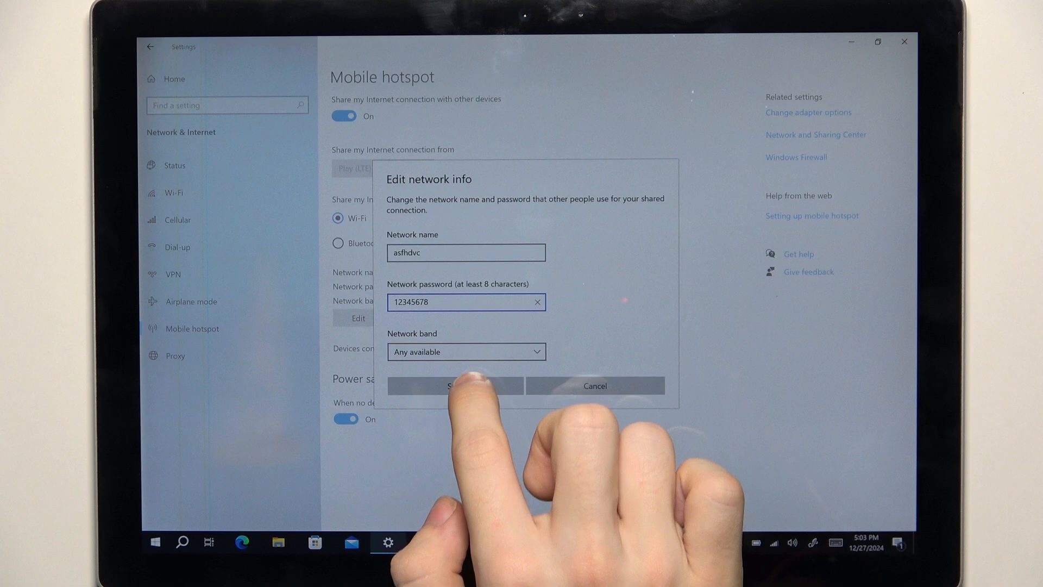
{"action": "left_click", "coordinate": [456, 386]}
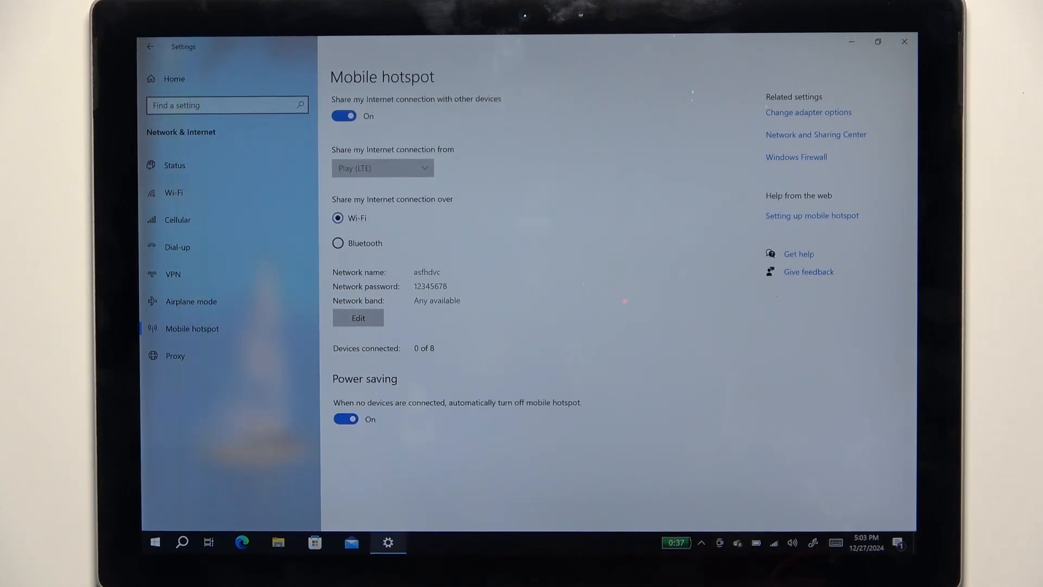